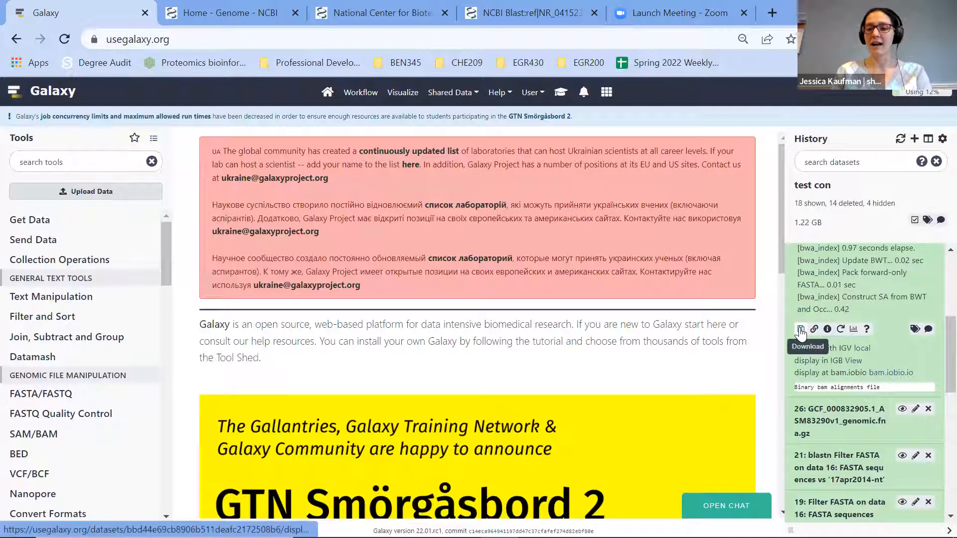
# Start the BAM download, expand the GCF genome FASTA dataset, and return to NCBI Genome
pyautogui.click(802, 329)
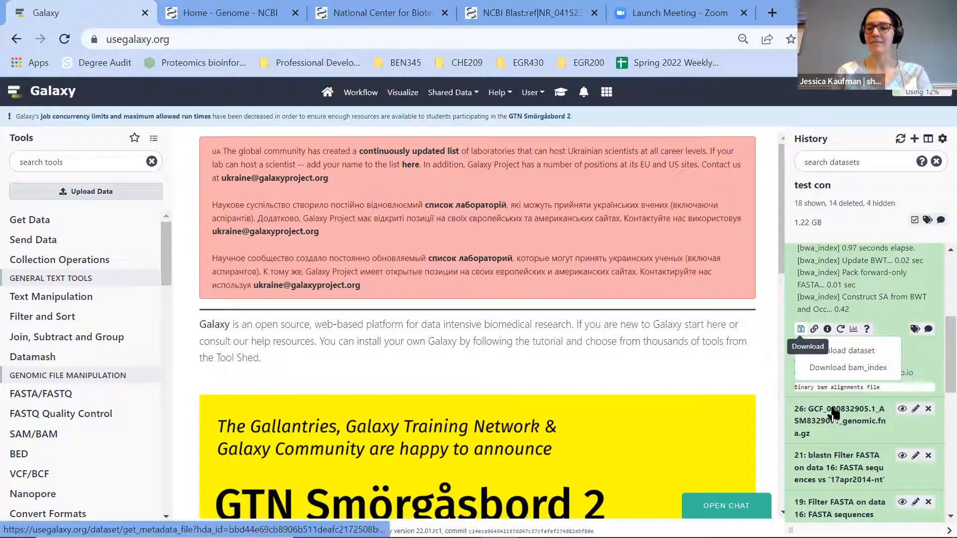
pyautogui.click(842, 421)
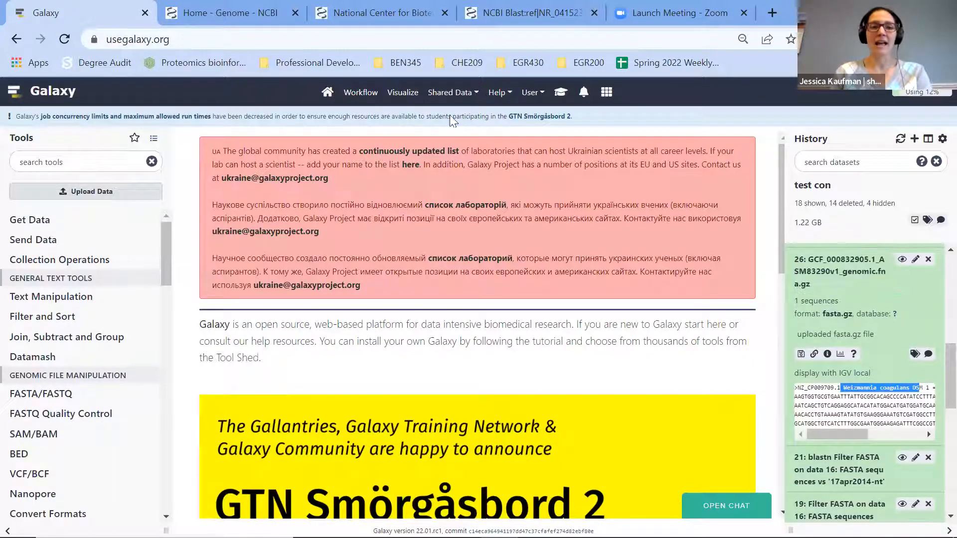
pyautogui.click(232, 12)
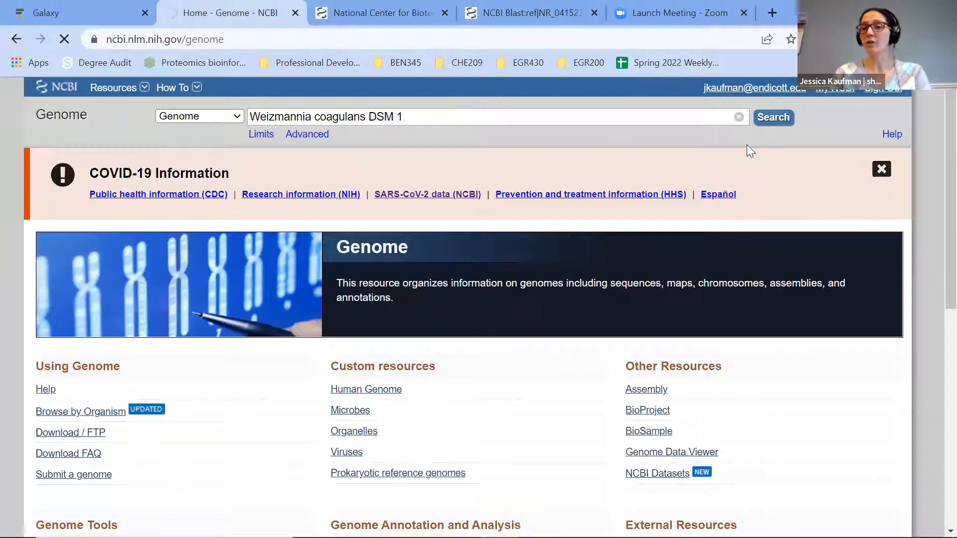
# Search NCBI Genome for 'Weizmannia coagulans DSM 1'
pyautogui.click(773, 117)
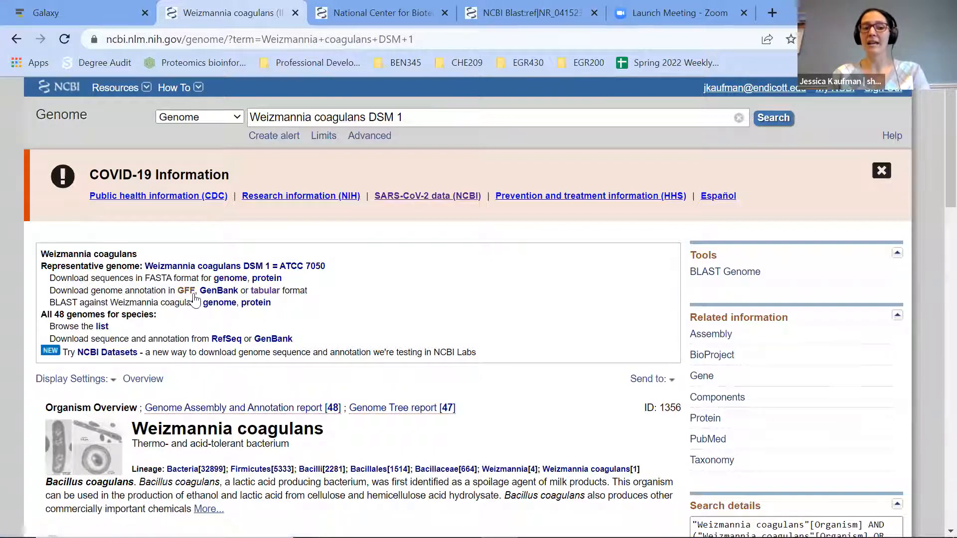
pyautogui.moveTo(185, 290)
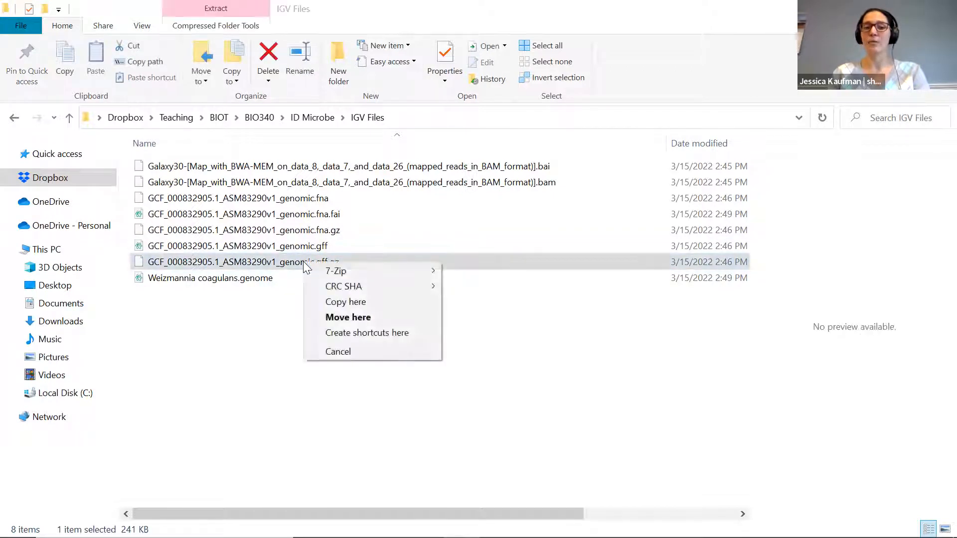
pyautogui.moveTo(336, 271)
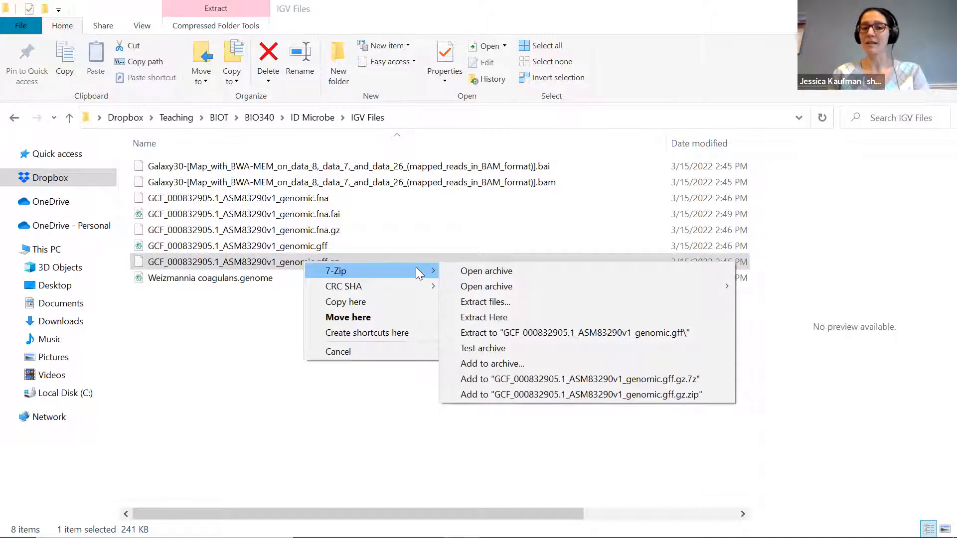
pyautogui.moveTo(391, 277)
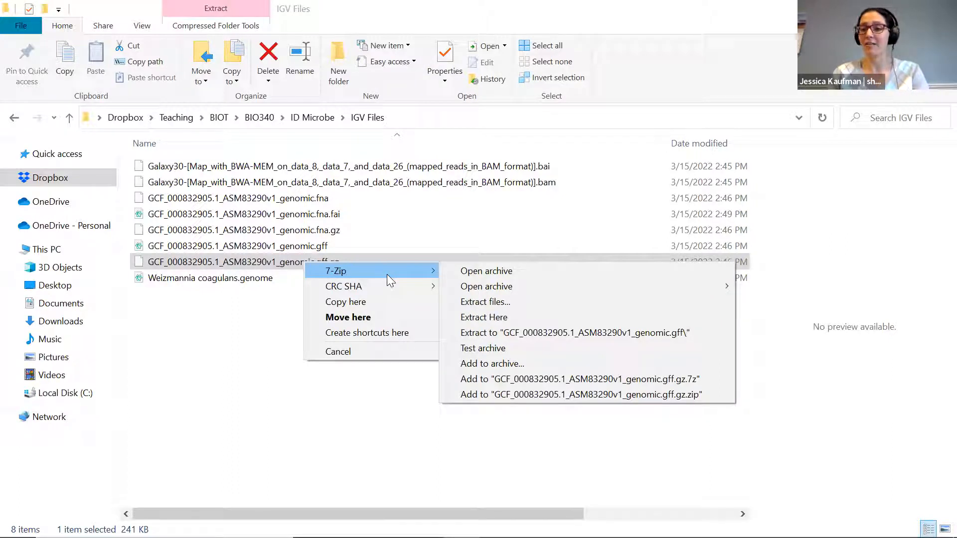
pyautogui.moveTo(497, 286)
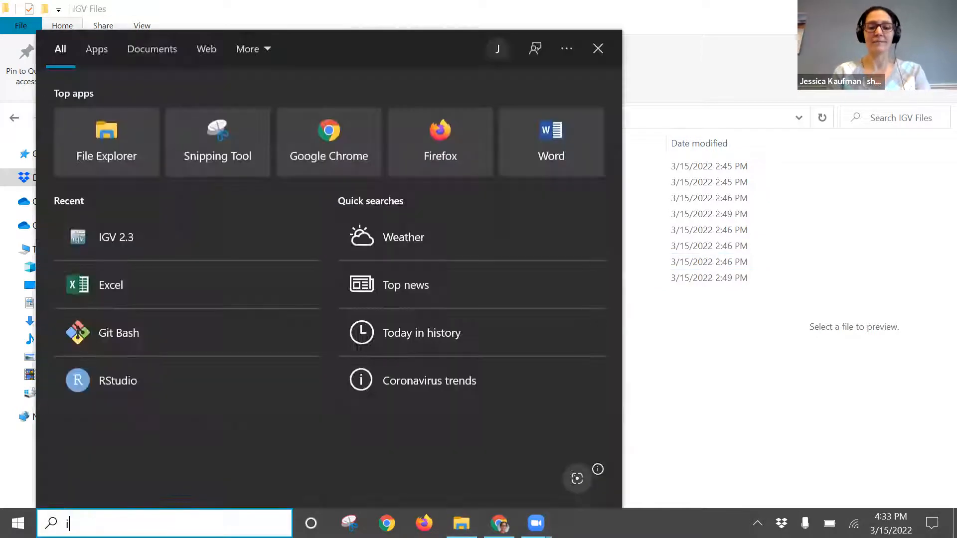
# Find IGV in the Windows search, accept the security warning risk, and run it
pyautogui.write('gv')
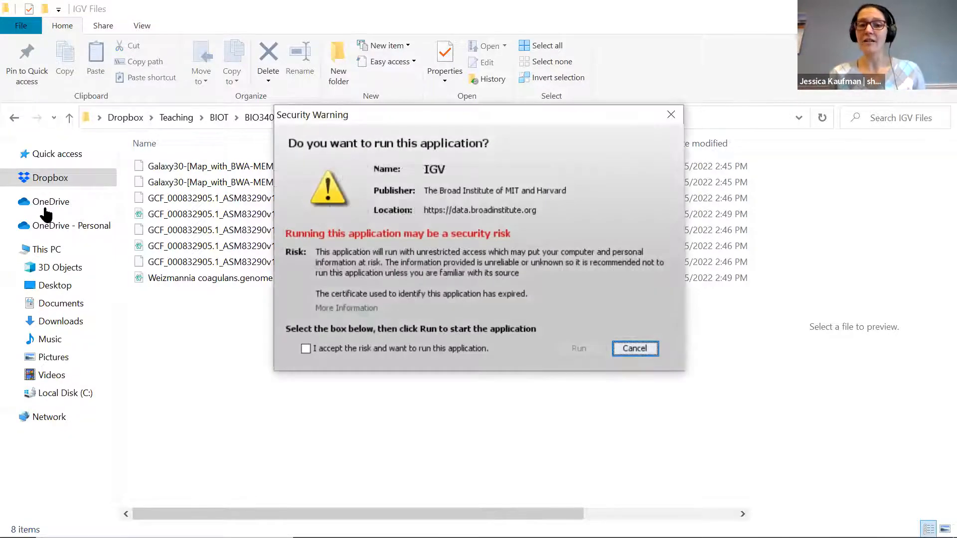
pyautogui.click(306, 348)
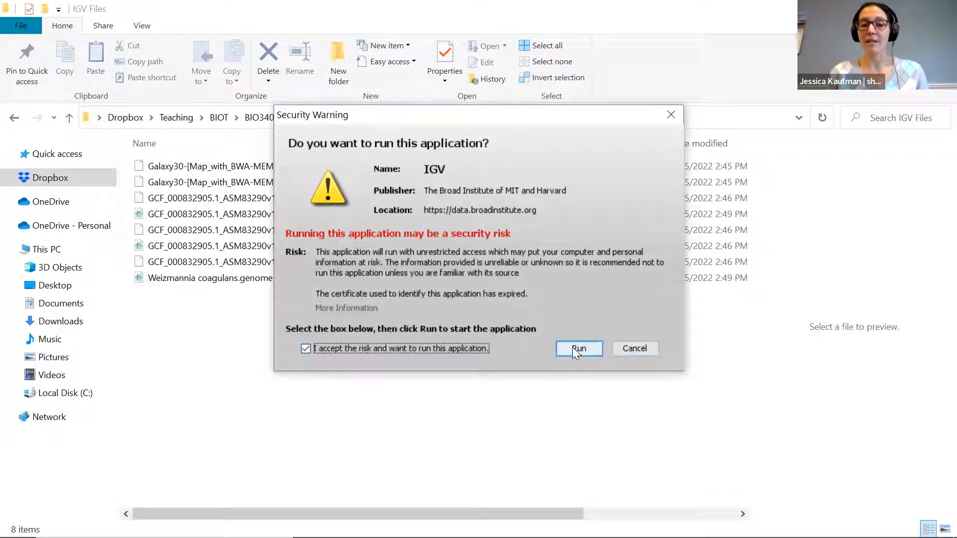
pyautogui.click(577, 348)
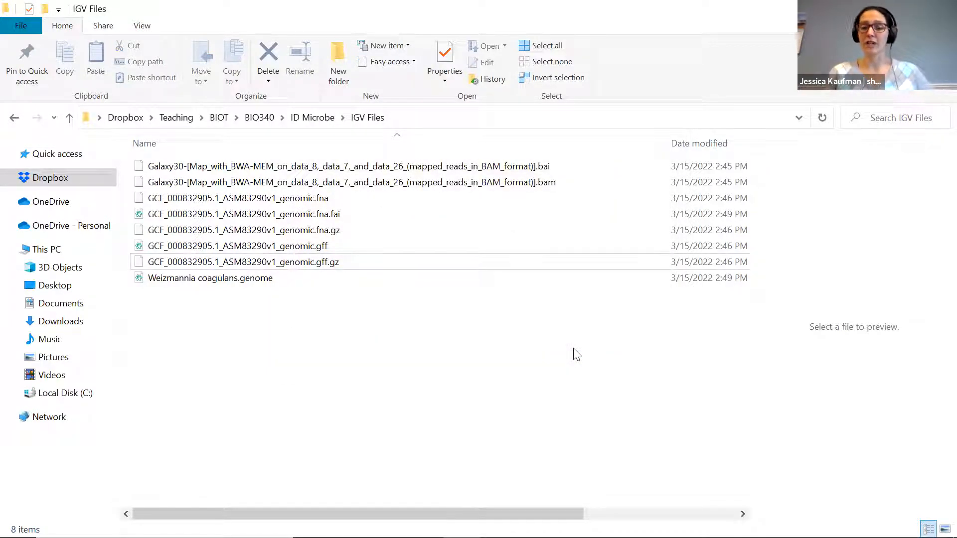
pyautogui.doubleClick(211, 278)
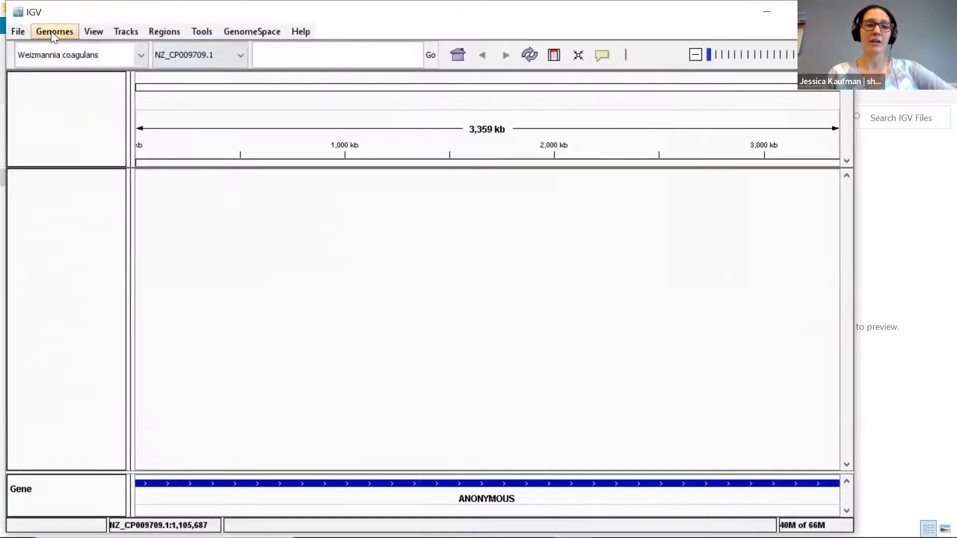
# Create a new .genome file with identifier 'MyGenome' and name 'Weizmannia coagulans'
pyautogui.click(54, 31)
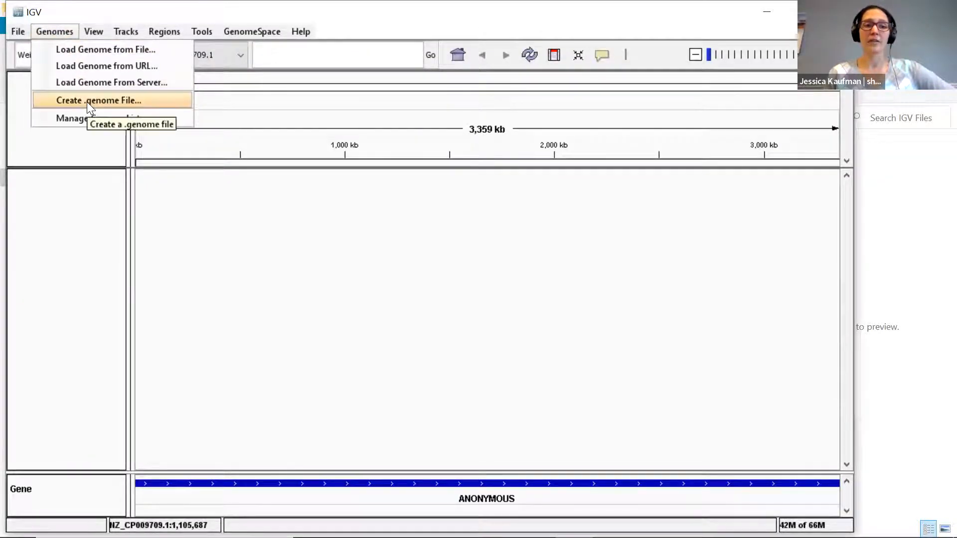
pyautogui.click(100, 100)
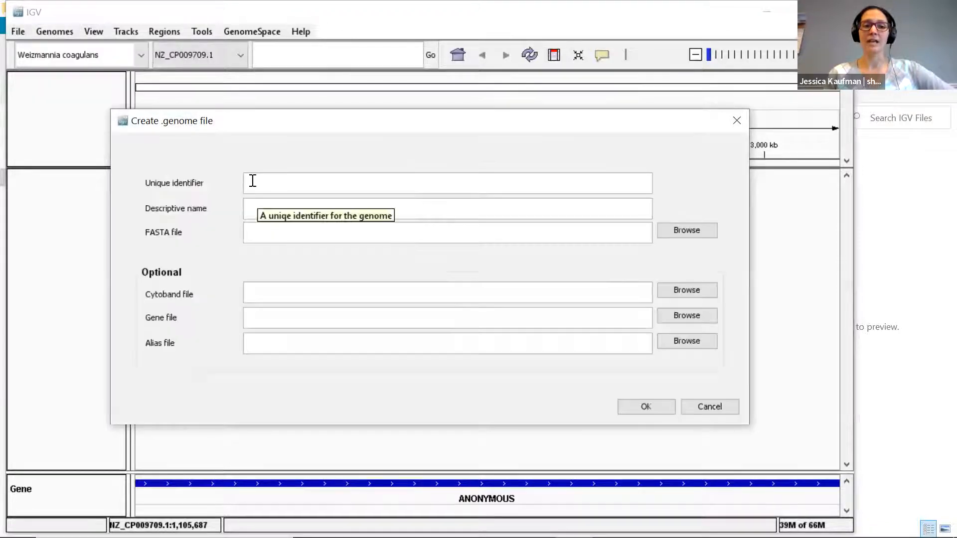
pyautogui.write('M')
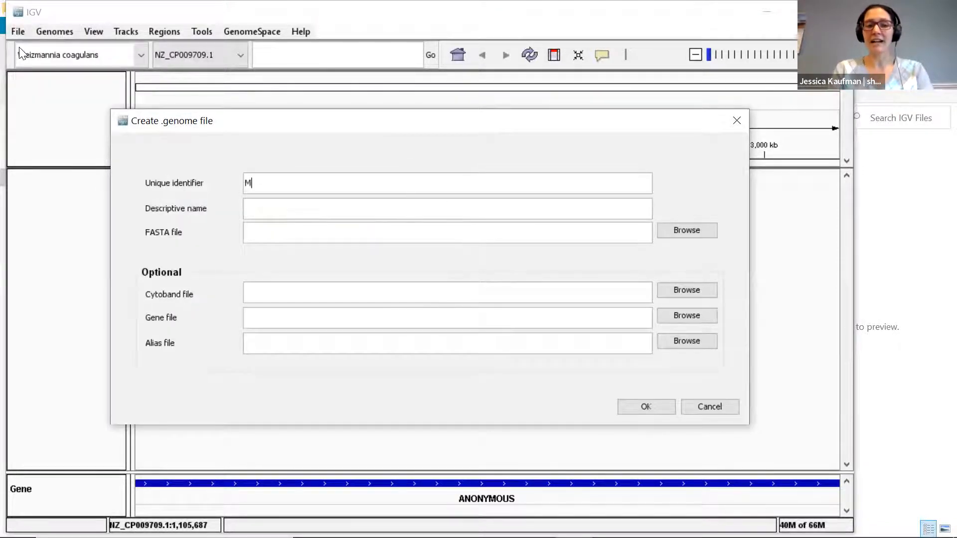
pyautogui.write('yGenome')
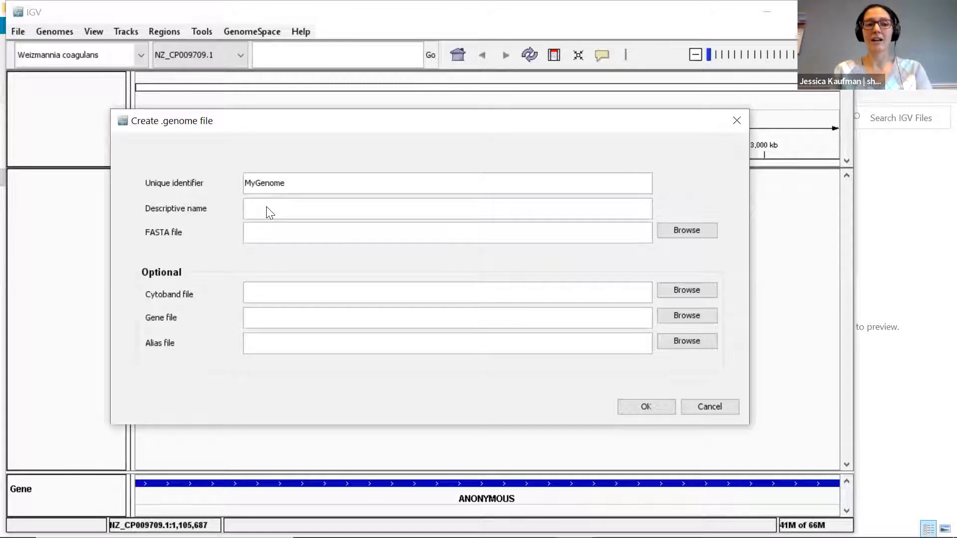
pyautogui.write('Weiz')
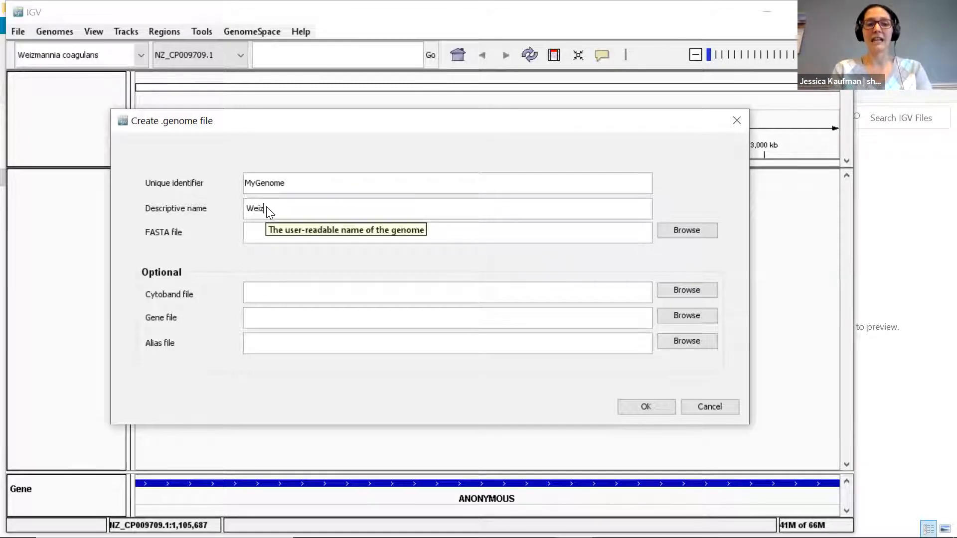
pyautogui.write('mannia')
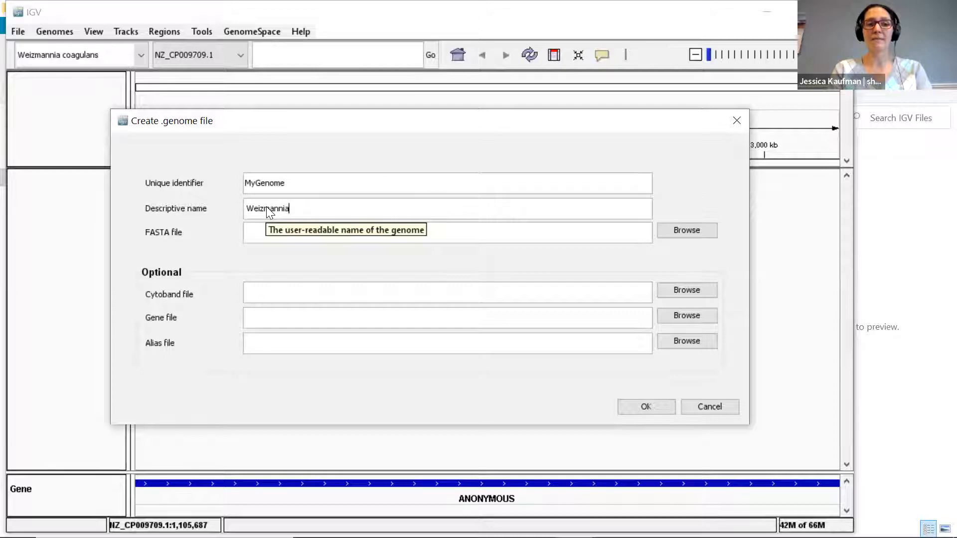
pyautogui.write('coagulans')
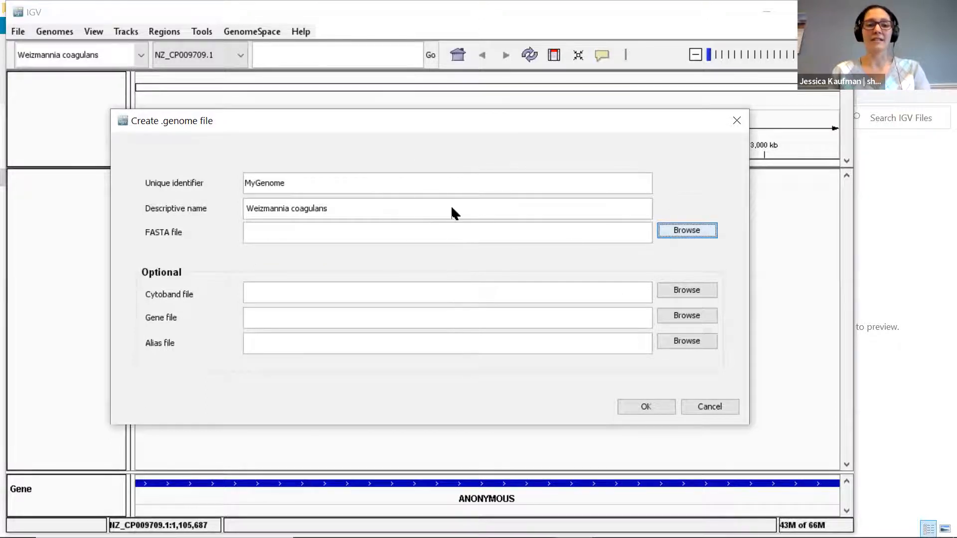
# Set the genomic .fna as FASTA file and the .gff as gene file
pyautogui.click(686, 230)
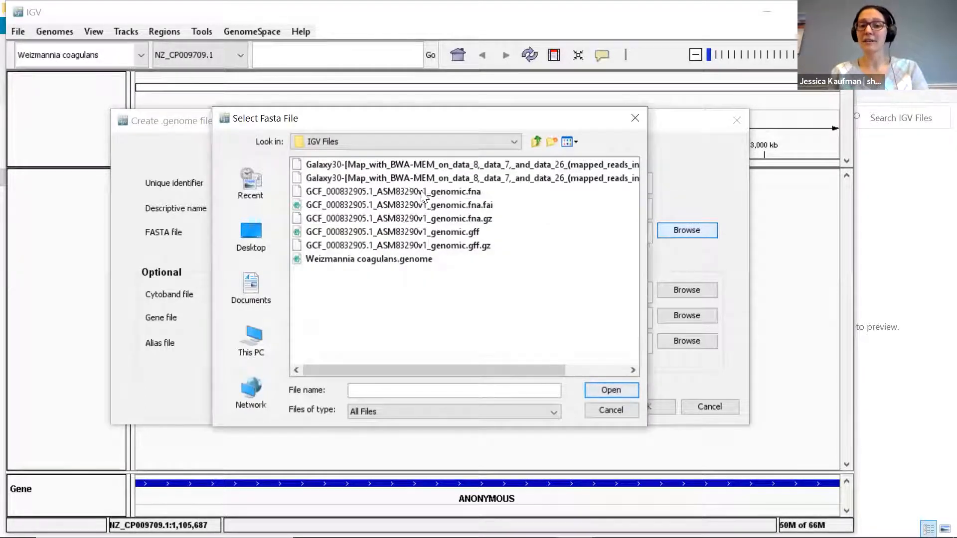
pyautogui.click(610, 390)
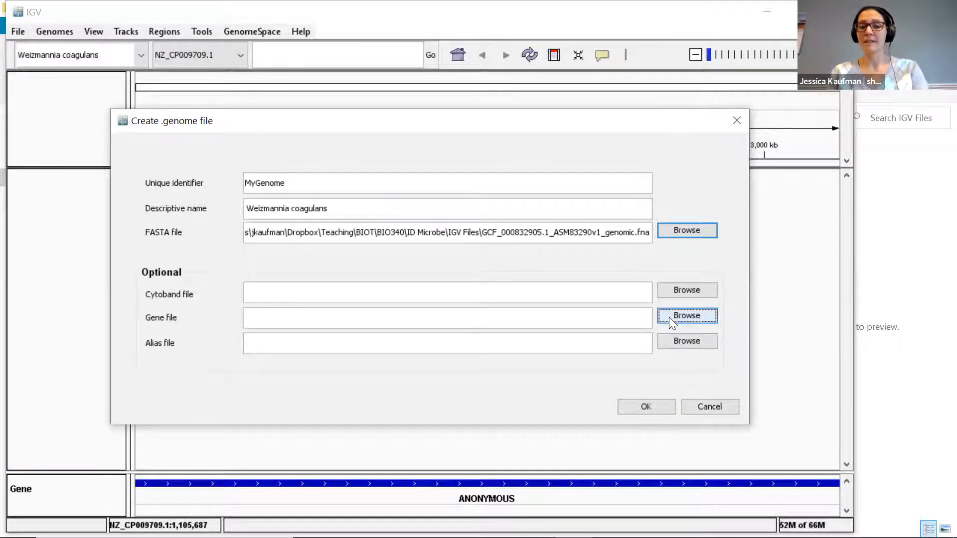
pyautogui.click(686, 316)
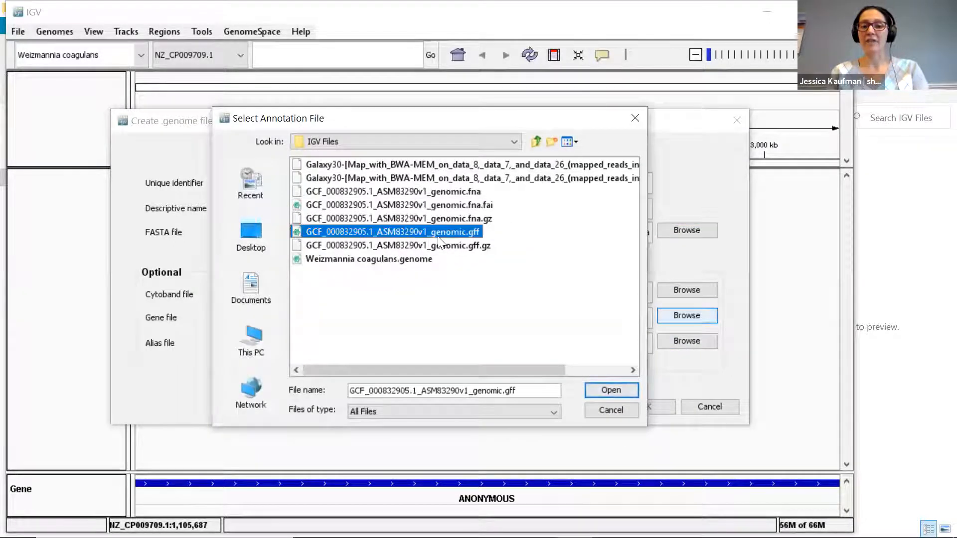
pyautogui.click(610, 390)
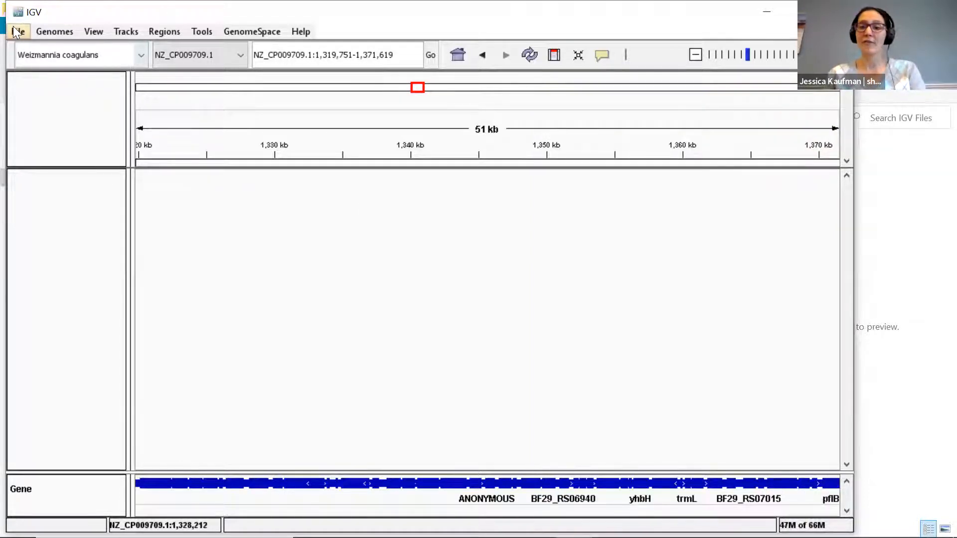
# Load mapped_reads_in_BAM_format .bam from local files into IGV
pyautogui.click(17, 31)
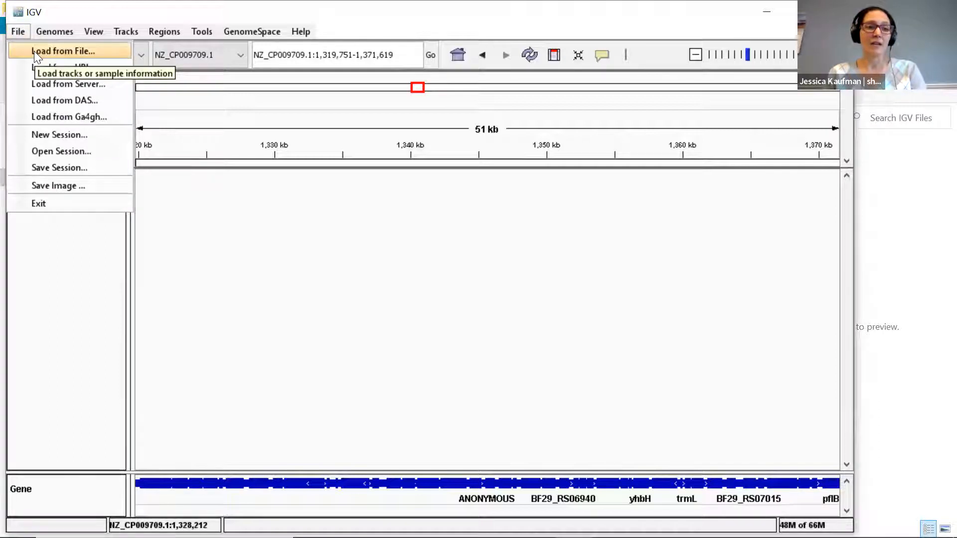
pyautogui.click(63, 51)
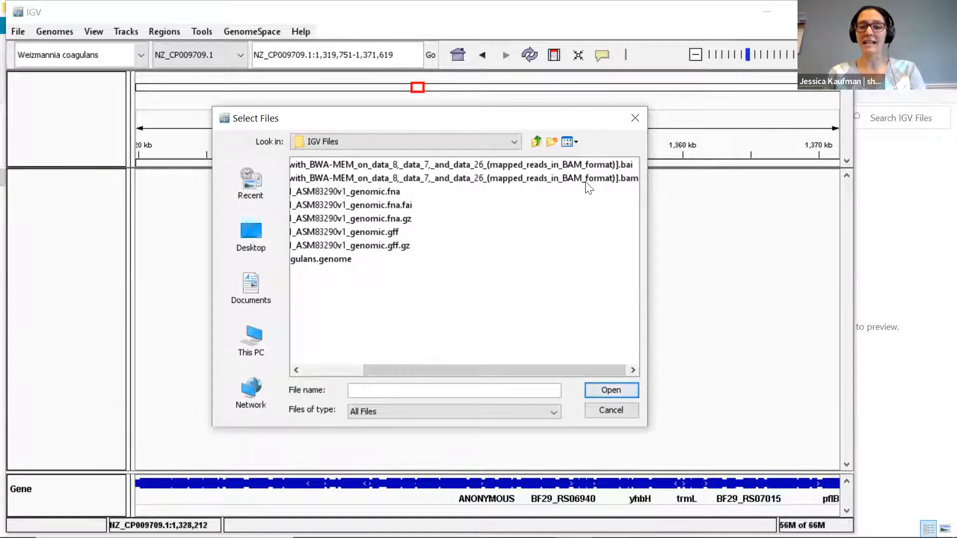
pyautogui.click(464, 177)
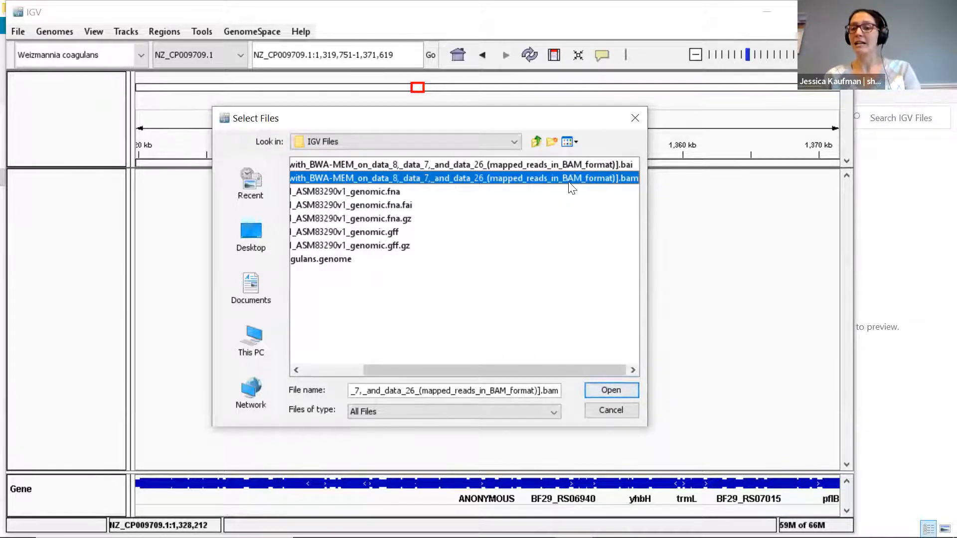
pyautogui.moveTo(652, 368)
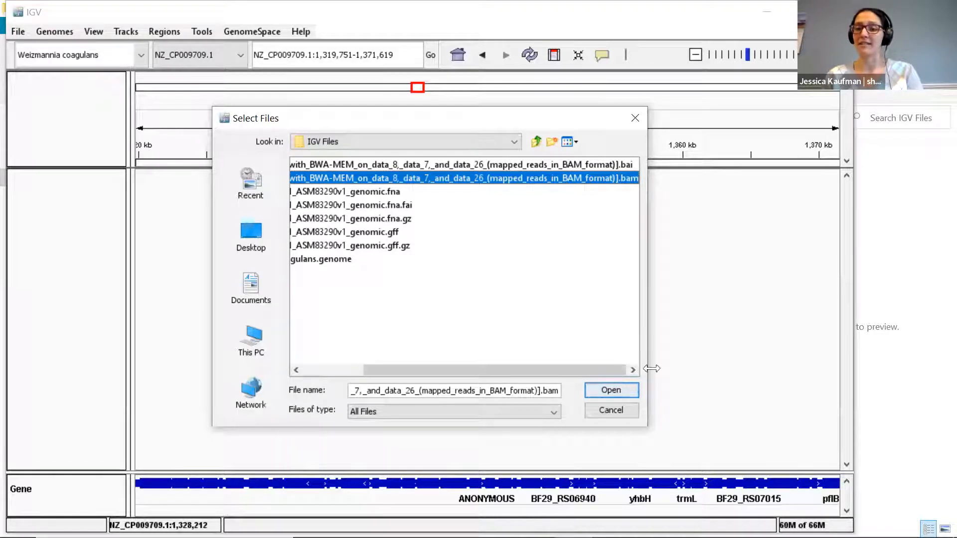
pyautogui.click(610, 390)
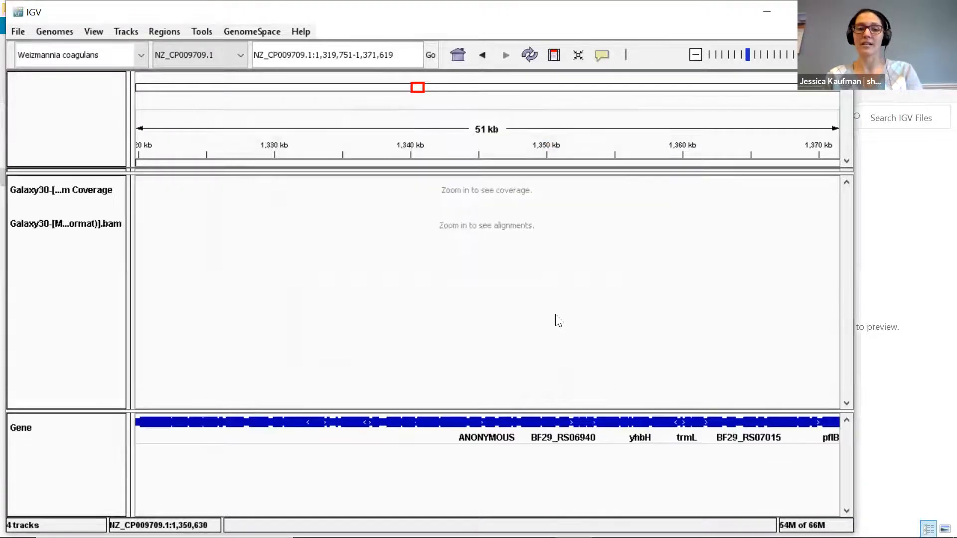
pyautogui.moveTo(413, 162)
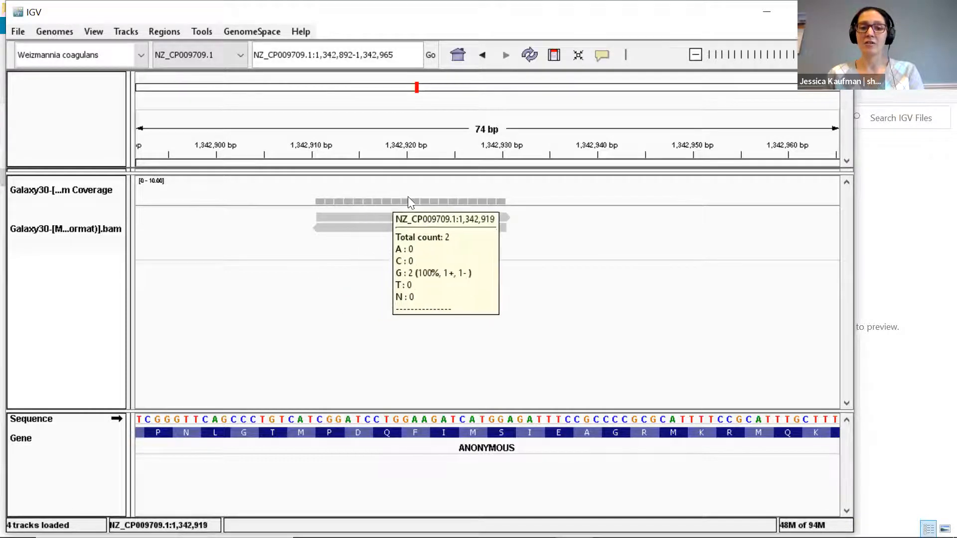
pyautogui.moveTo(495, 203)
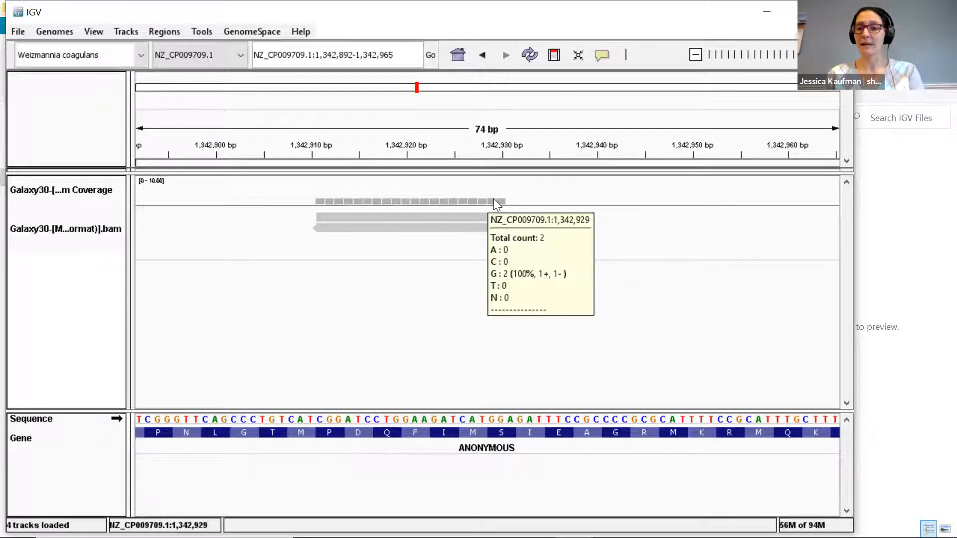
pyautogui.moveTo(472, 214)
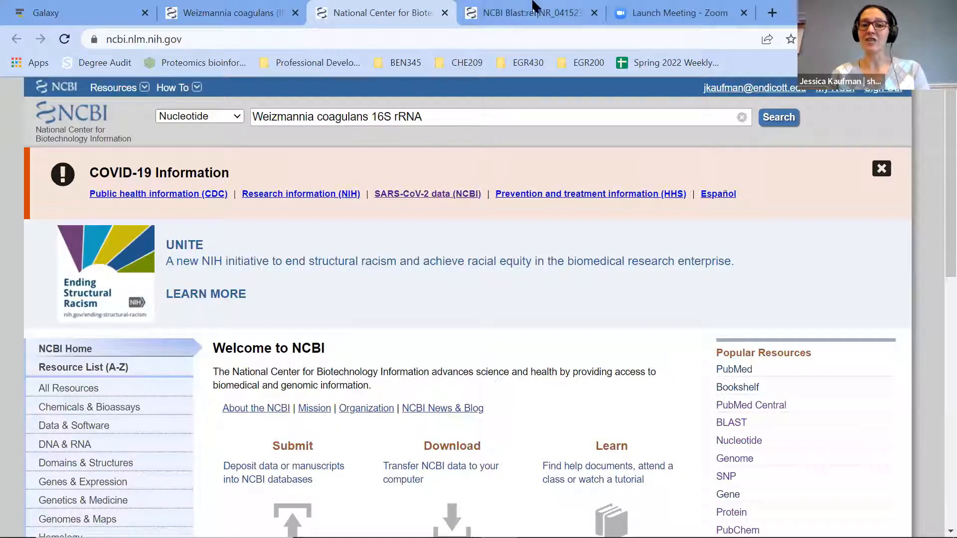
pyautogui.moveTo(525, 12)
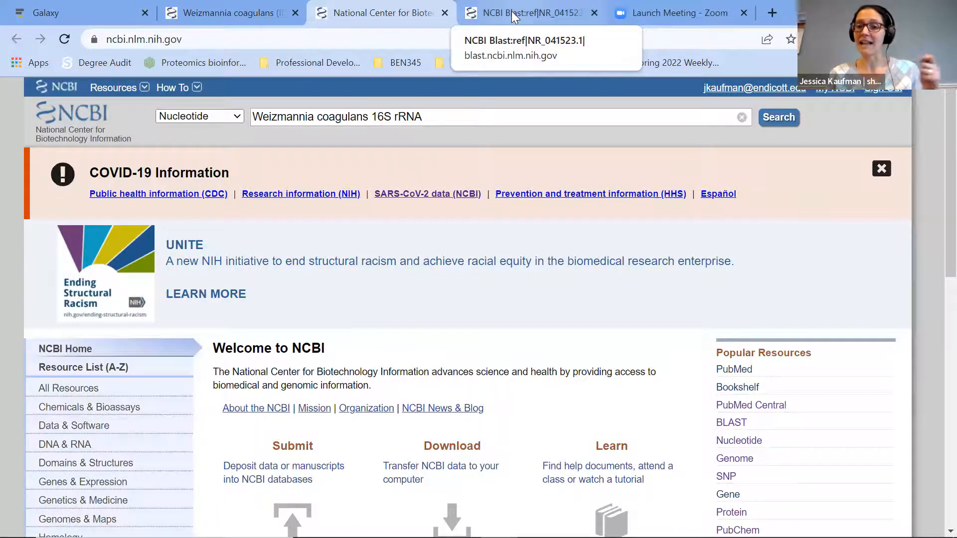
# Find the NZ_CP009709.1 alignment in BLAST results and select subject start 1389892
pyautogui.click(525, 12)
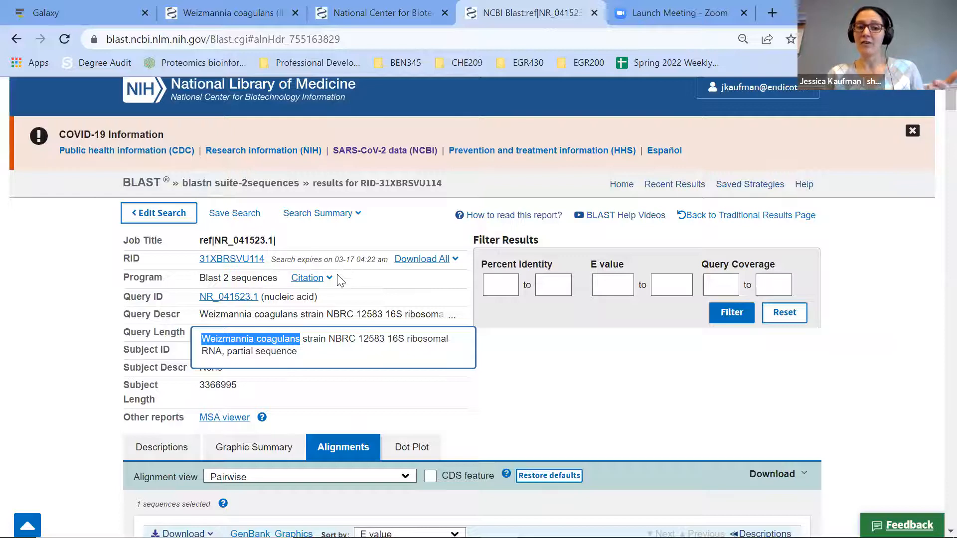
pyautogui.scroll(-3)
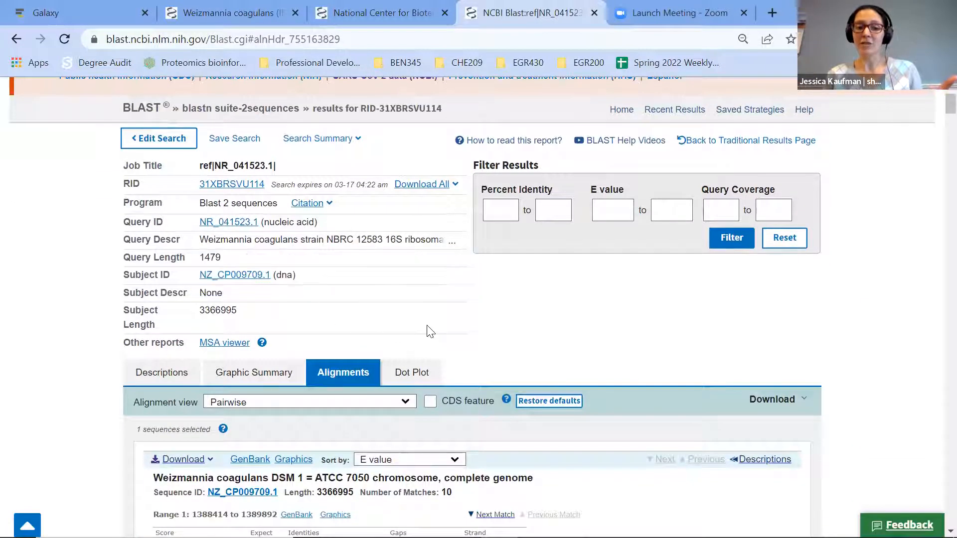
pyautogui.moveTo(247, 502)
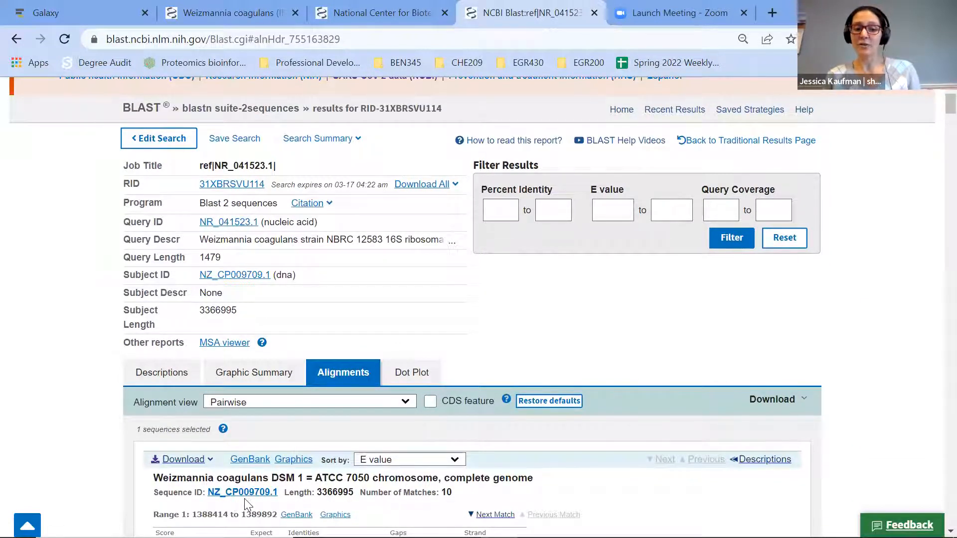
pyautogui.scroll(-3)
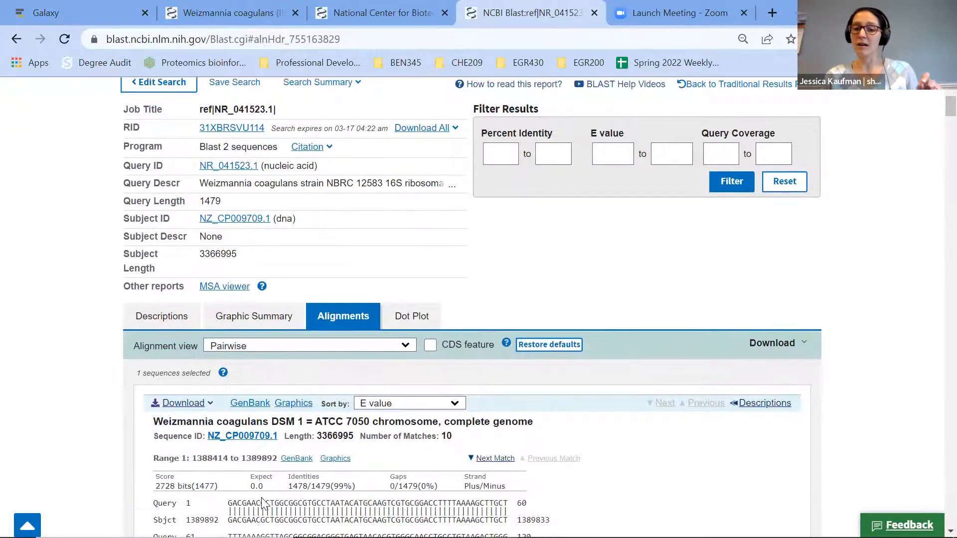
pyautogui.scroll(-3)
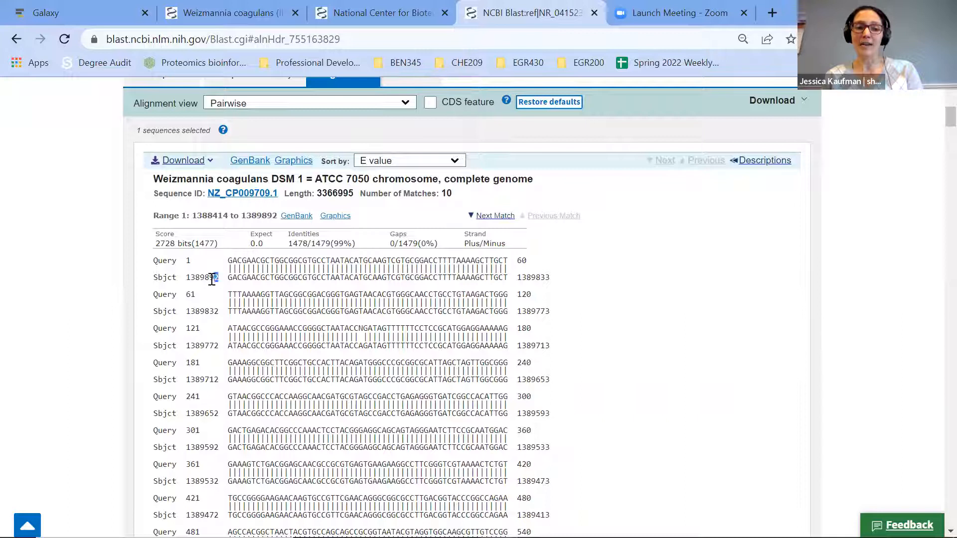
pyautogui.doubleClick(203, 277)
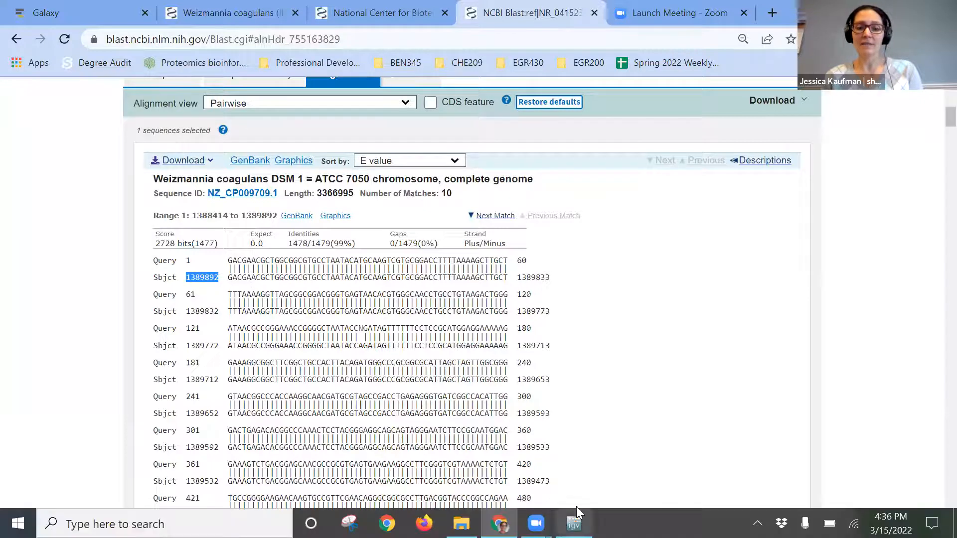
# Go to NZ_CP009709.1:1,388,892-1,389,892 in IGV
pyautogui.click(573, 523)
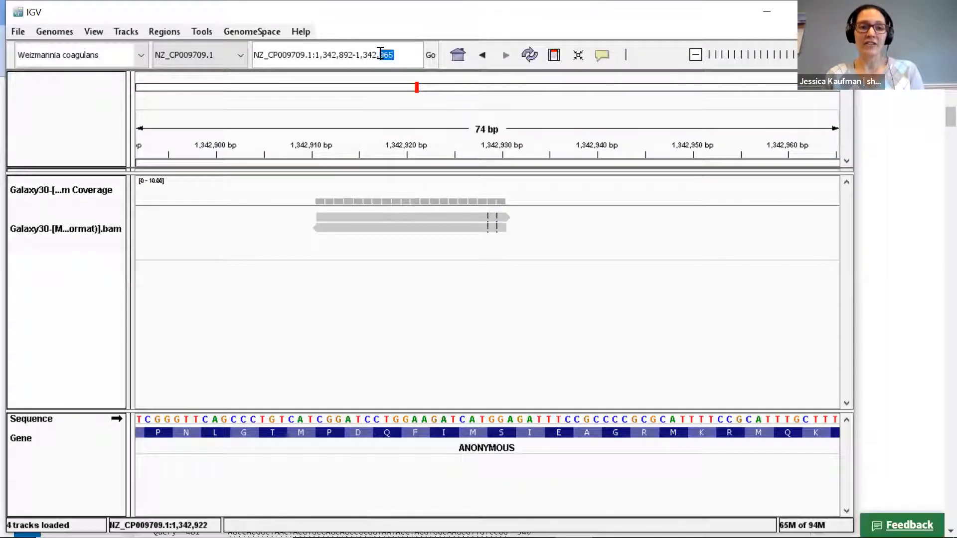
pyautogui.write('1389892')
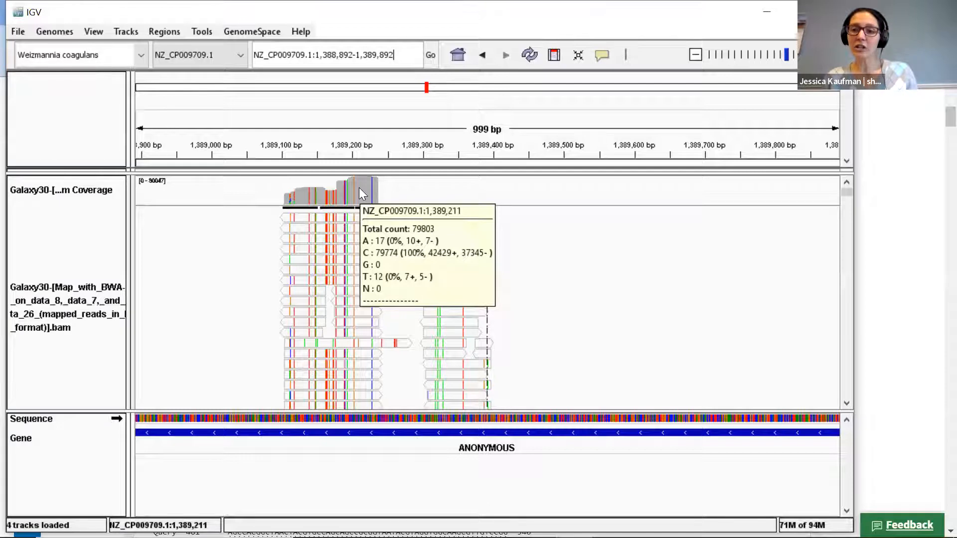
pyautogui.moveTo(321, 205)
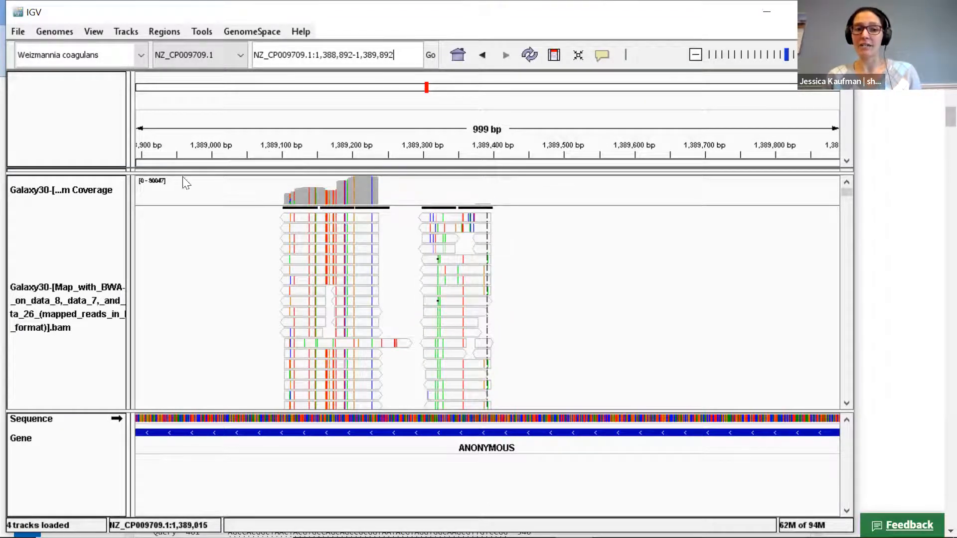
pyautogui.moveTo(153, 186)
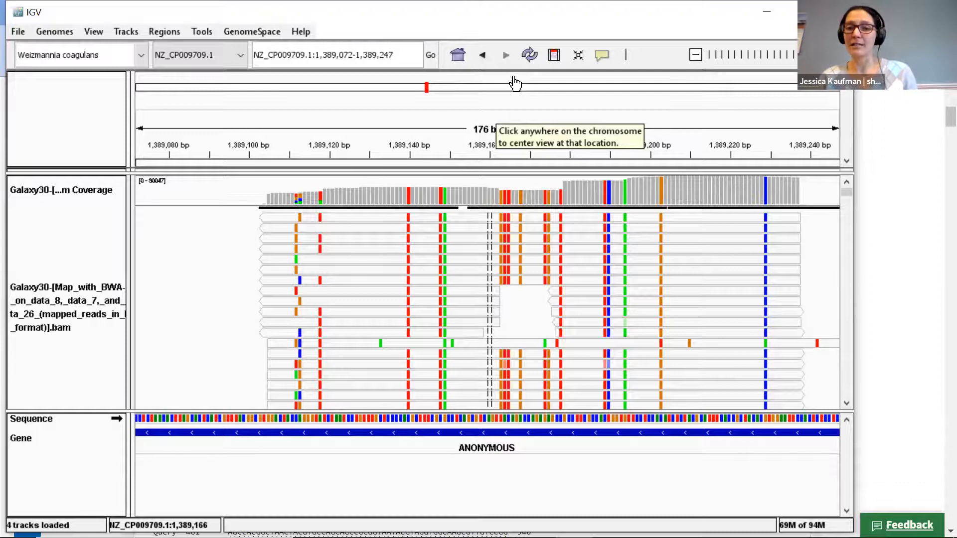
pyautogui.moveTo(644, 144)
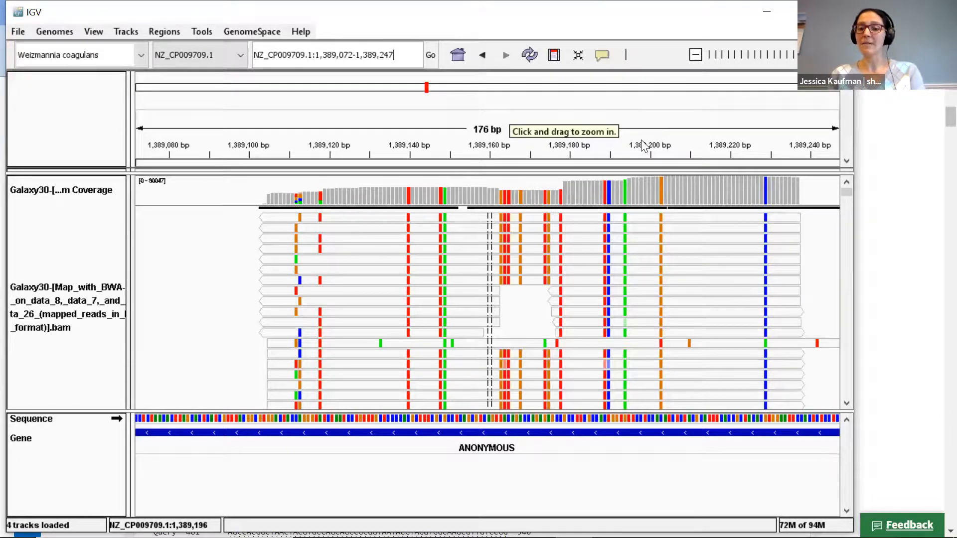
pyautogui.moveTo(560, 377)
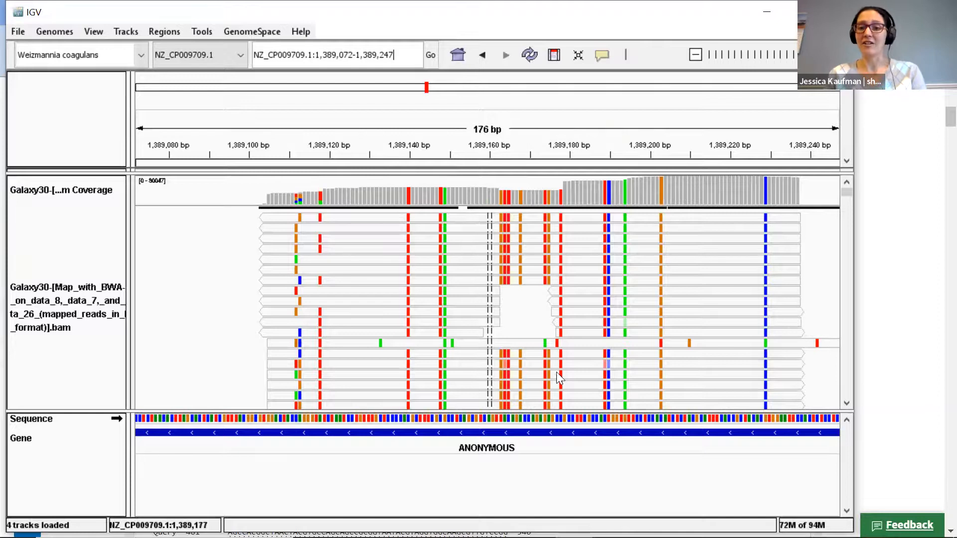